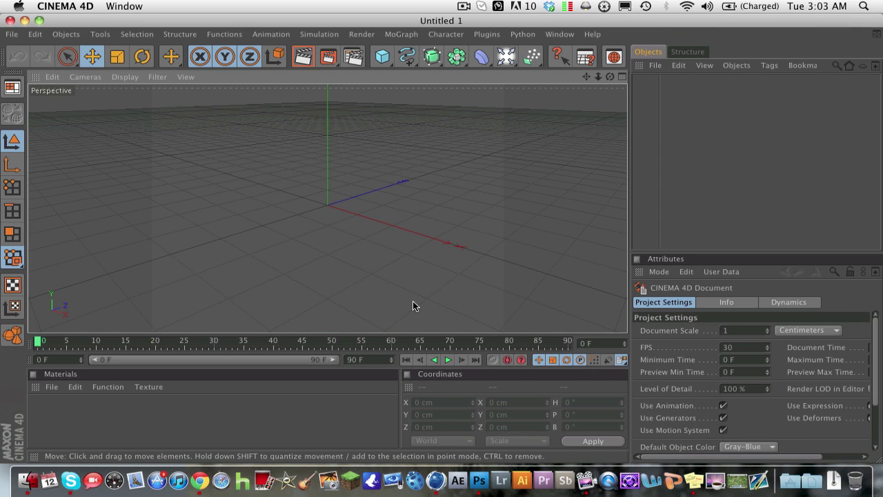
mouse_move(452, 247)
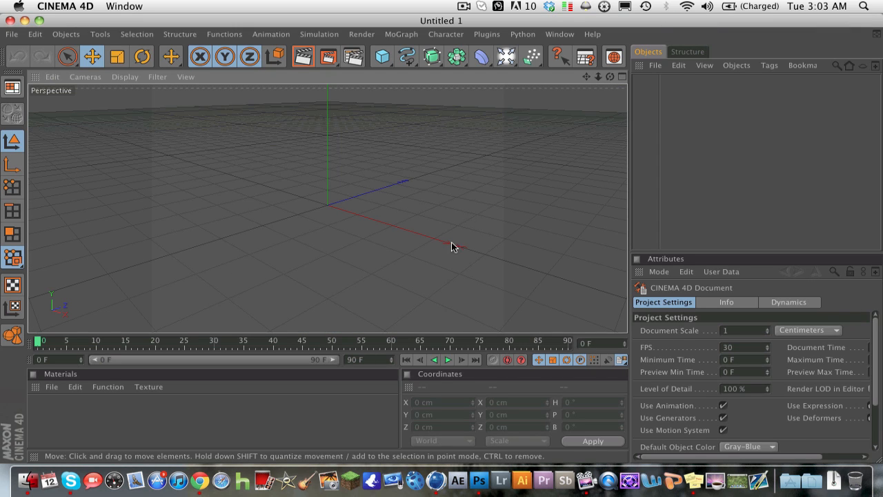
mouse_move(585, 105)
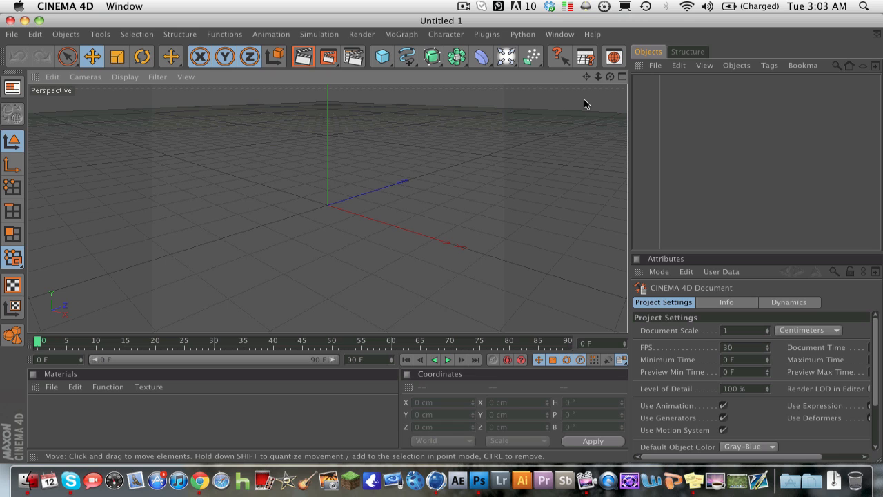
mouse_move(608, 81)
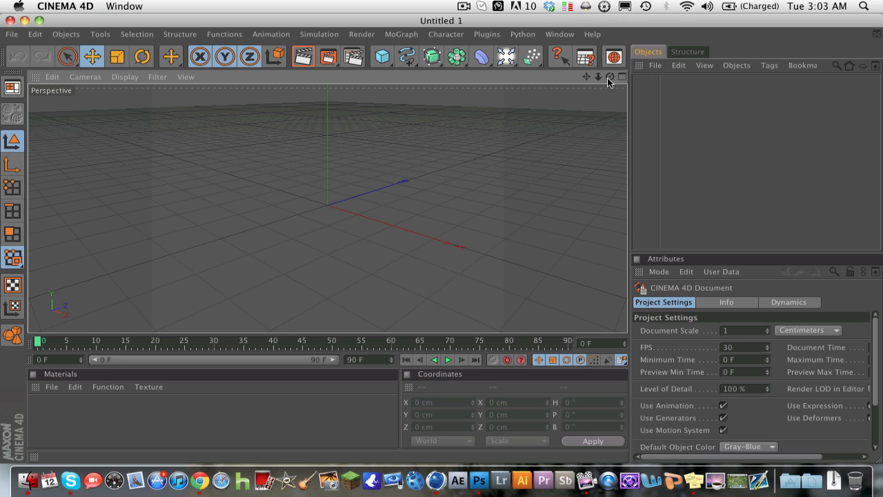
mouse_move(610, 81)
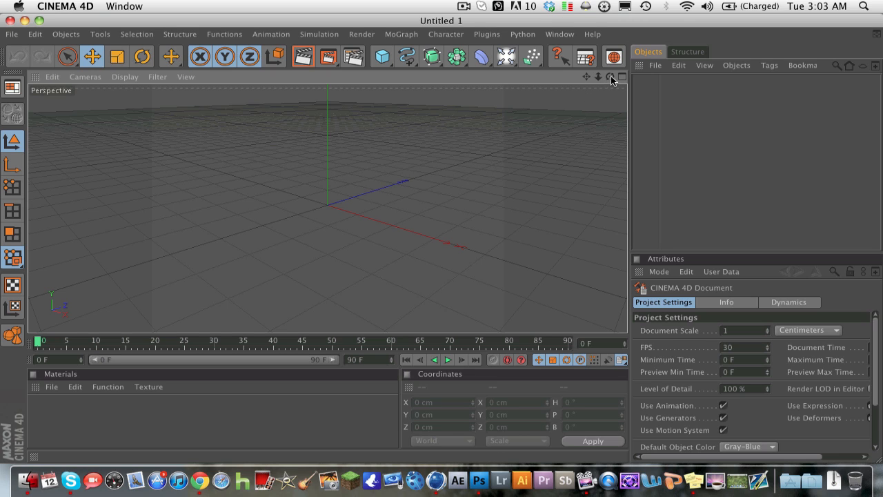
mouse_move(292, 44)
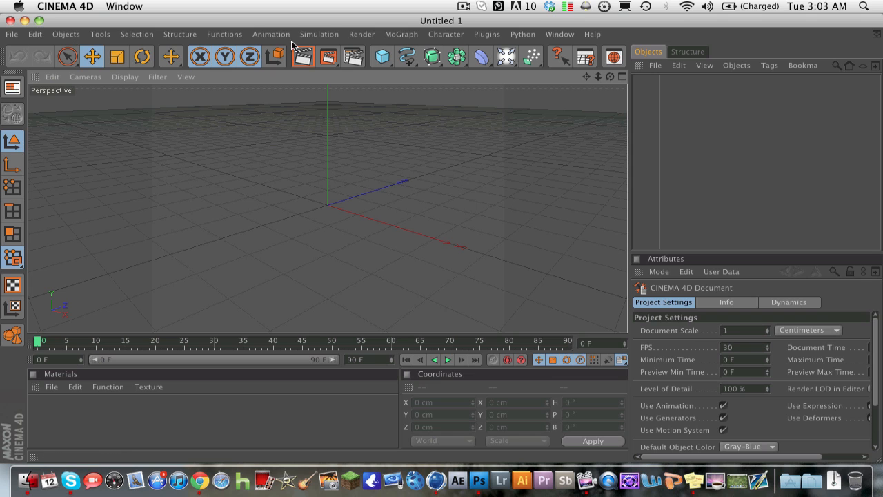
Set the render output height to 720 for a 1280 × 720 HDTV 16:9 frame.
left_click(328, 57)
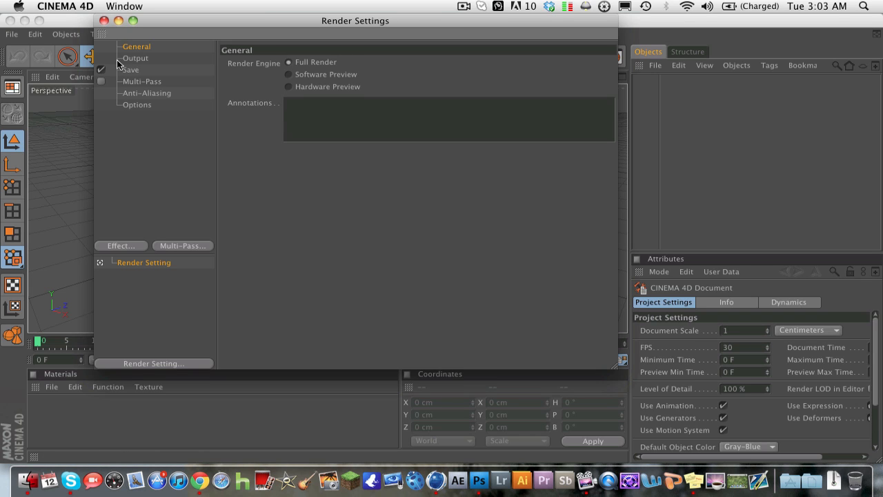
left_click(135, 57)
type("7")
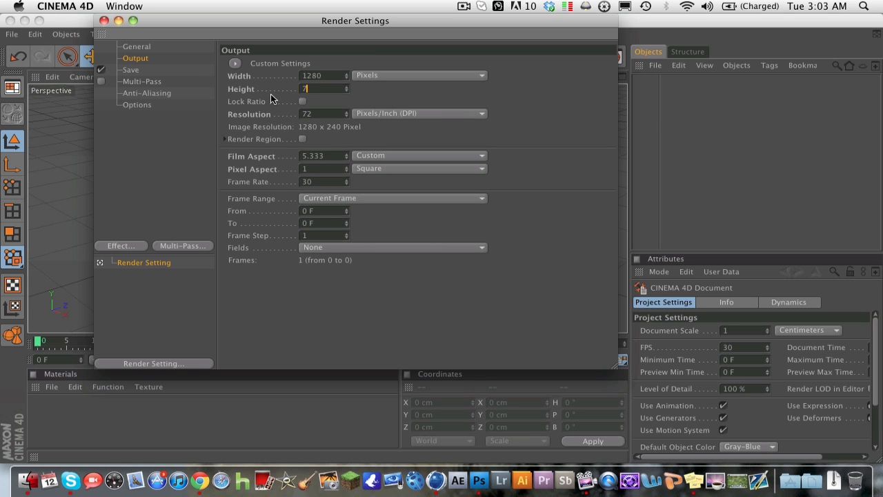
type("20")
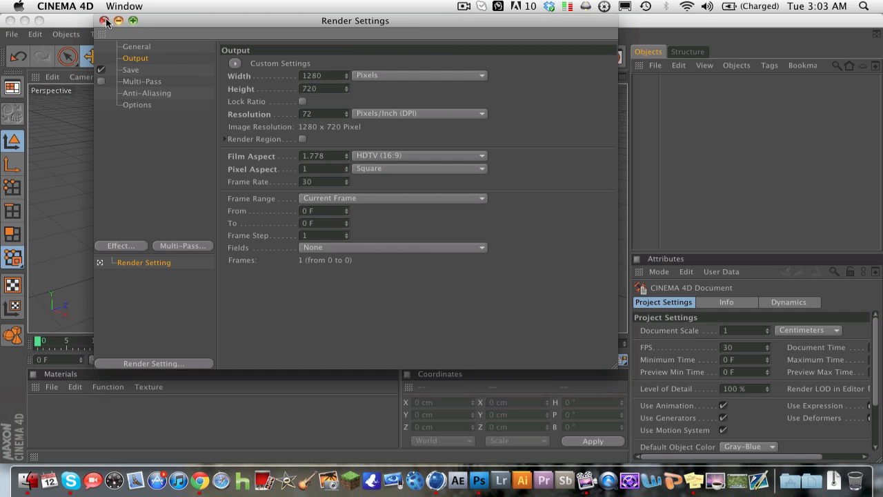
left_click(104, 21)
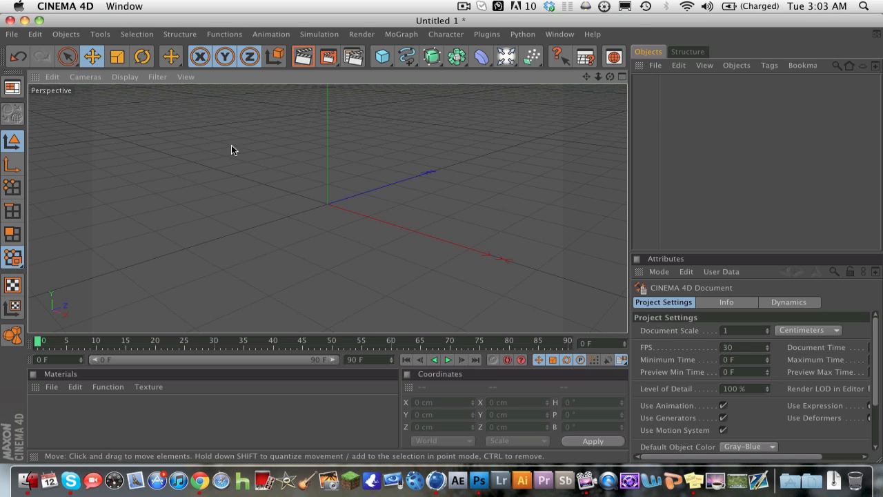
mouse_move(332, 302)
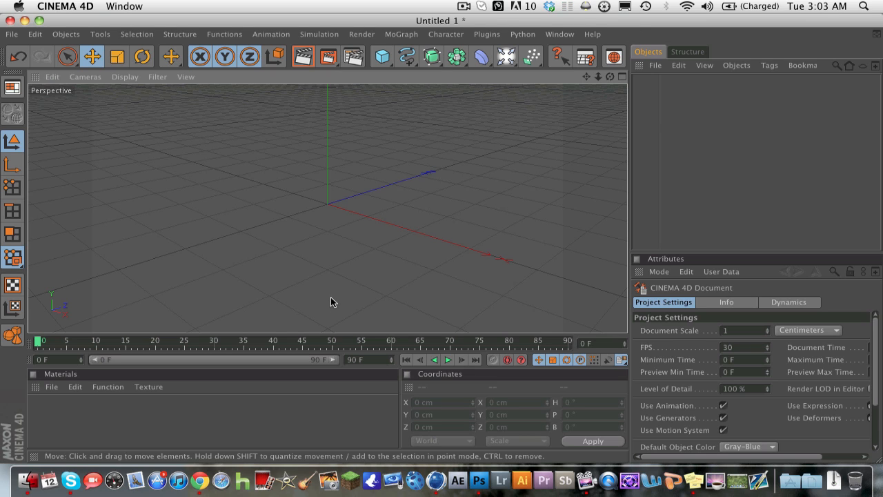
mouse_move(312, 210)
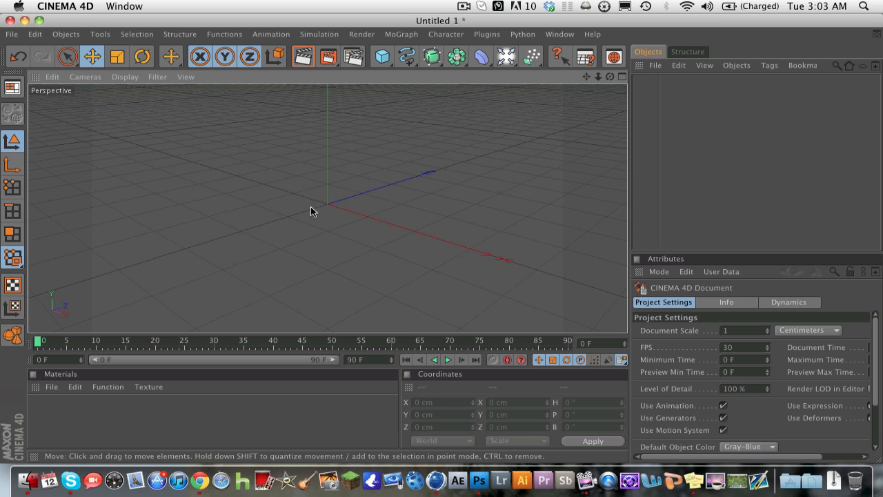
mouse_move(590, 80)
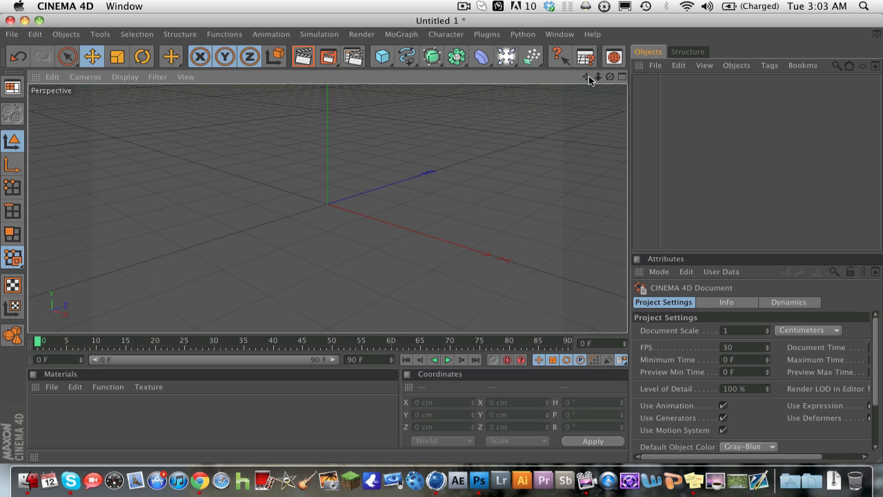
mouse_move(617, 82)
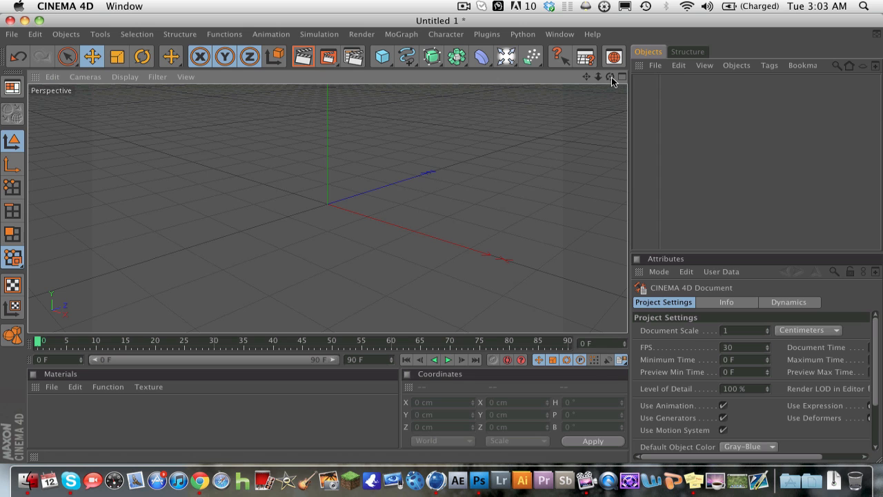
Lower the perspective view to a level front angle and add a MoText object.
left_click(610, 77)
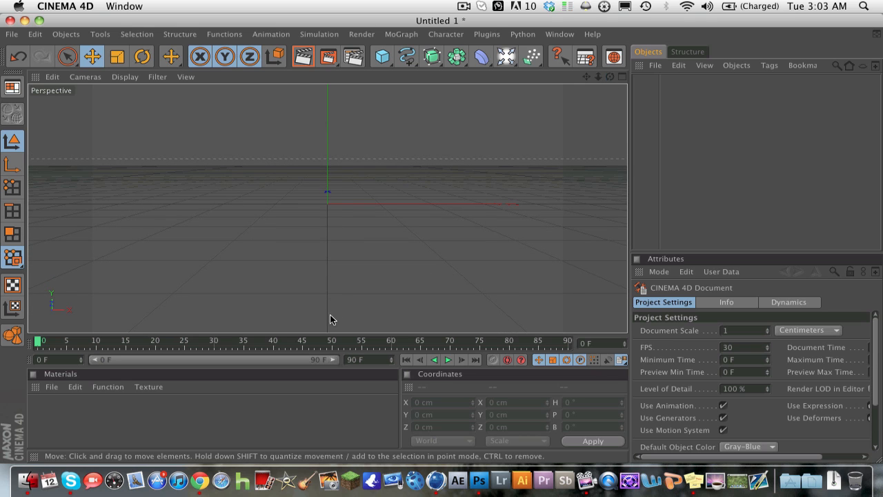
mouse_move(327, 169)
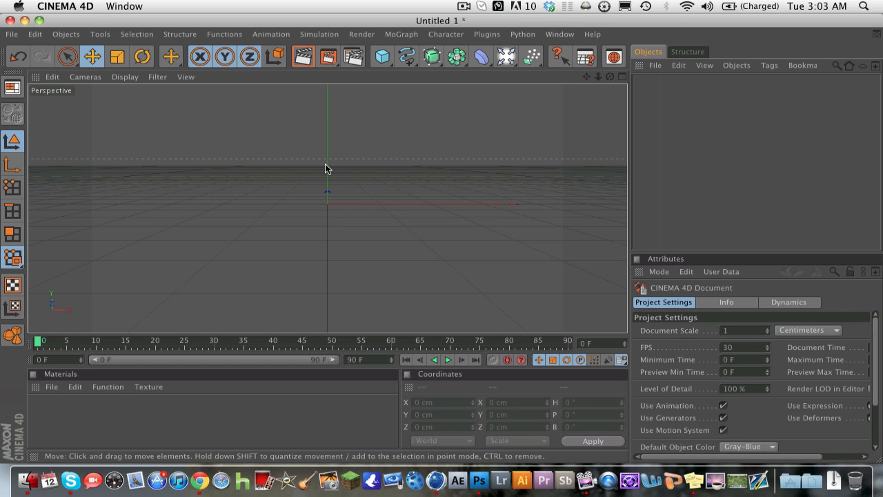
mouse_move(331, 165)
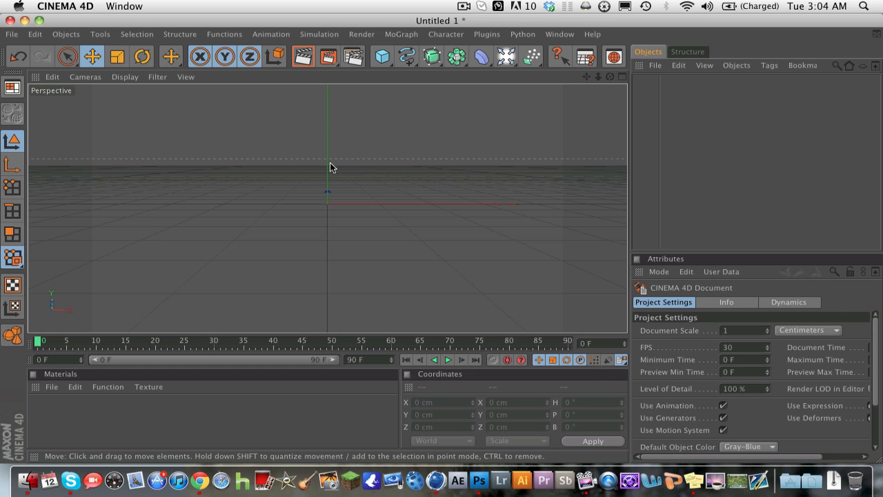
mouse_move(375, 94)
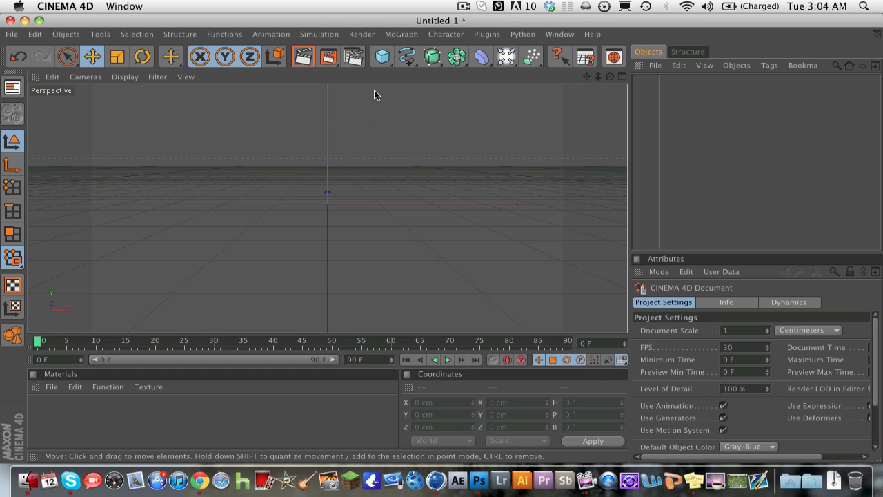
left_click(400, 33)
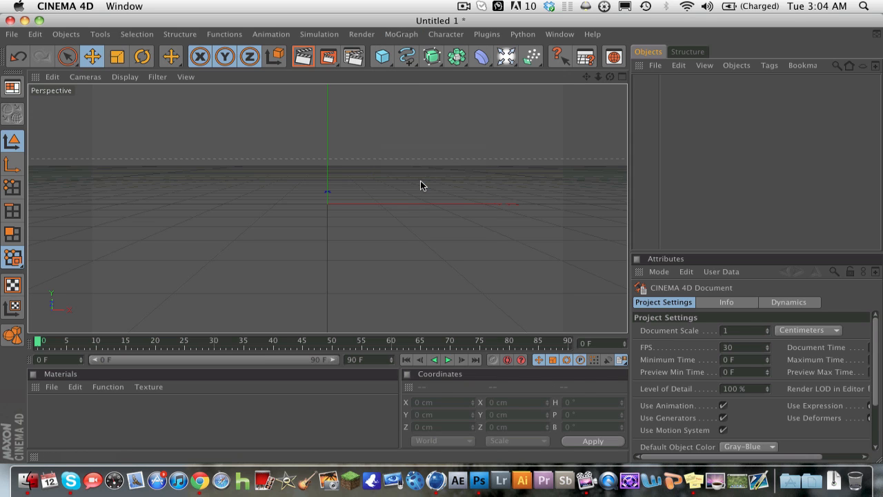
left_click(401, 34)
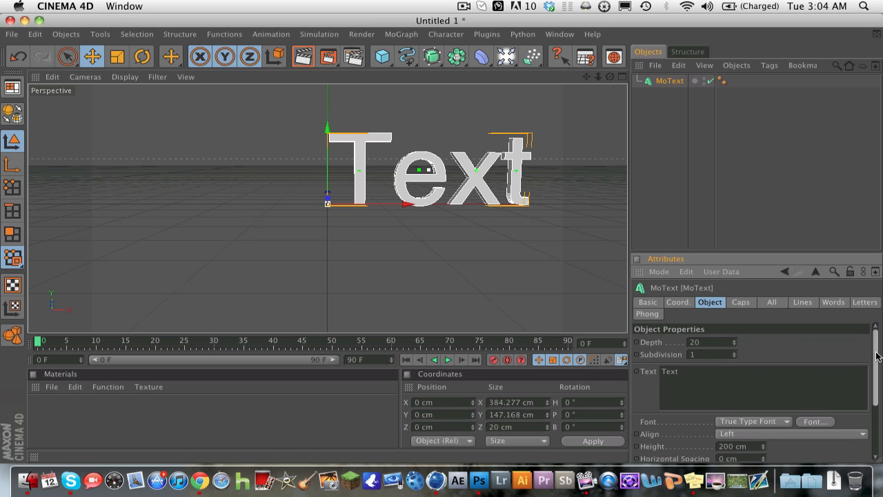
Set the MoText Align to Middle so the letters centre on the origin.
scroll("down", 3)
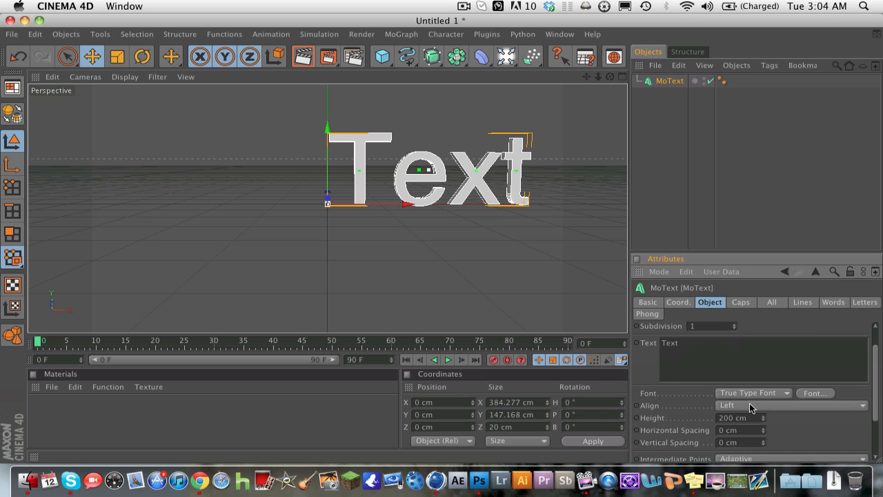
left_click(792, 406)
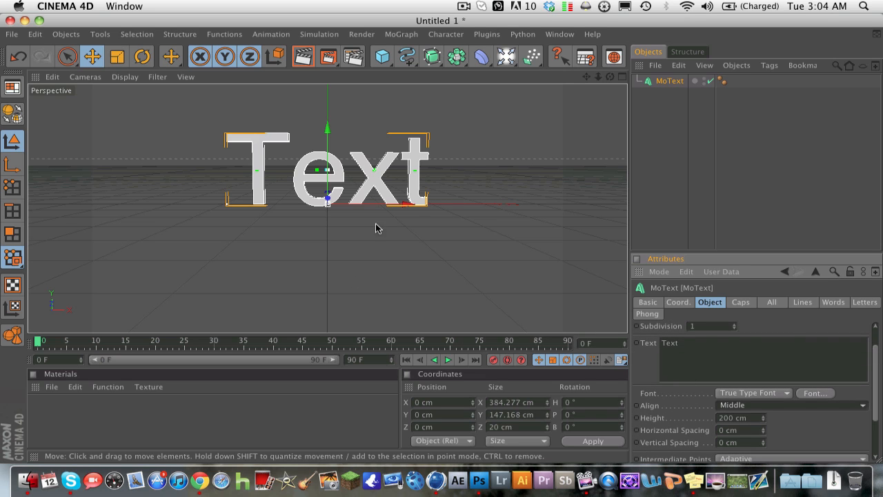
mouse_move(618, 77)
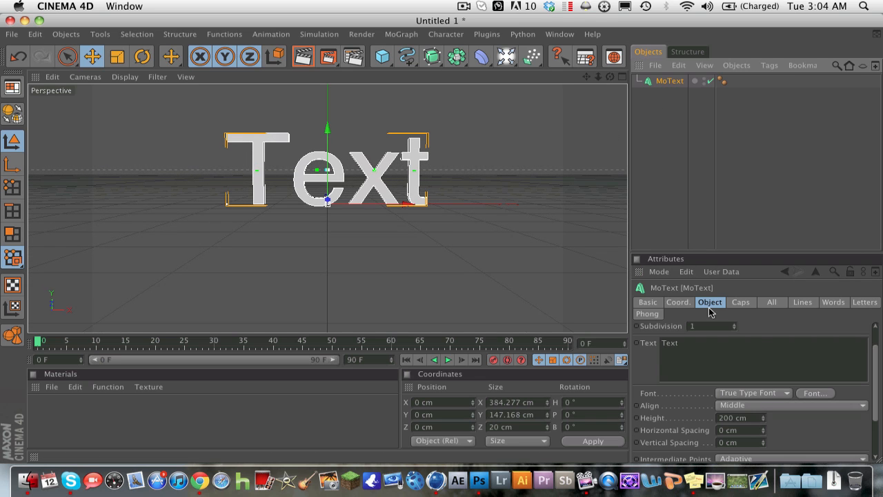
mouse_move(698, 309)
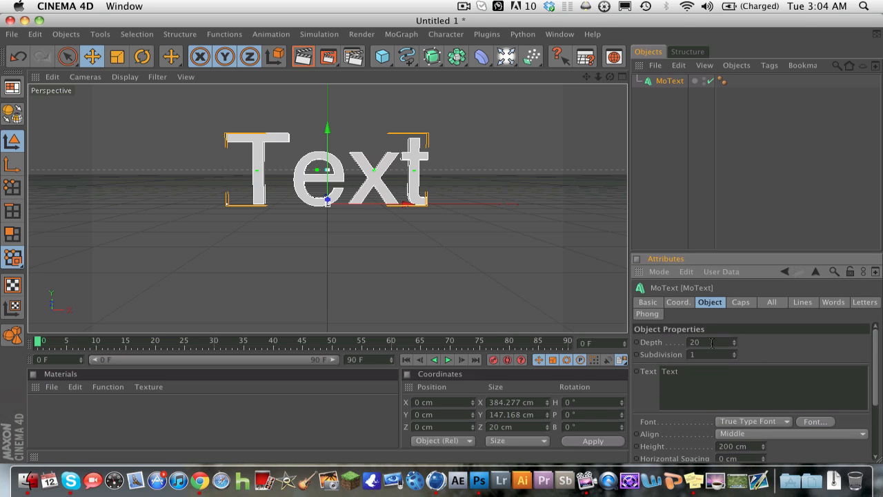
Thicken the MoText depth and change its text to RYAN.
triple_click(710, 342)
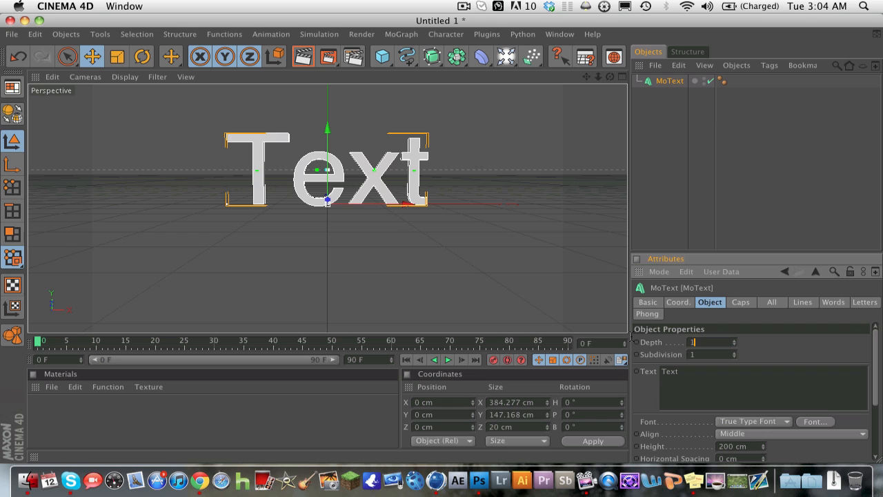
type("150")
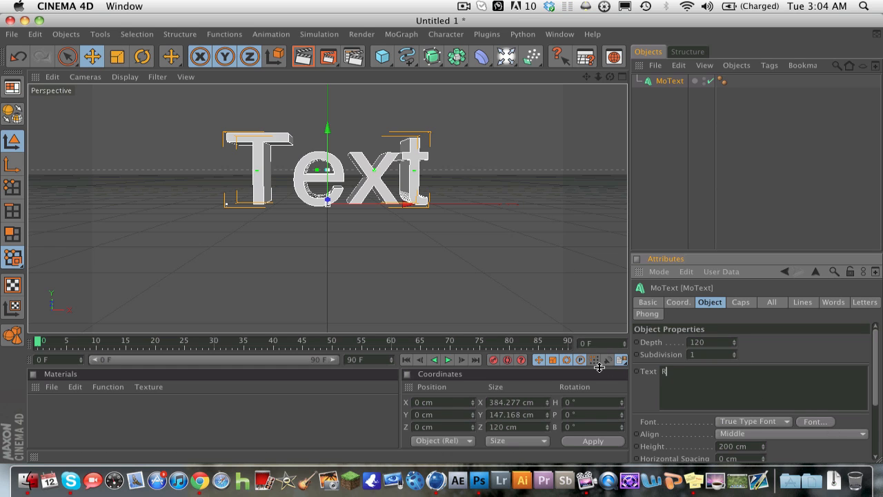
type("RYAN")
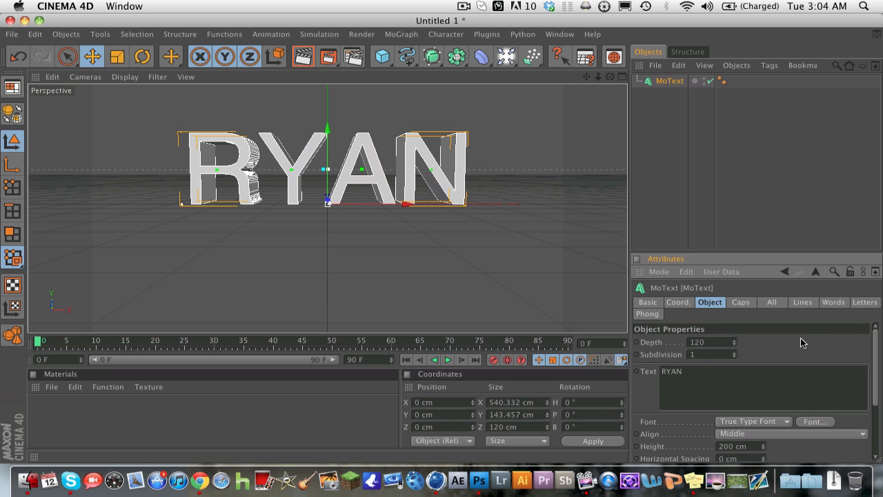
mouse_move(751, 306)
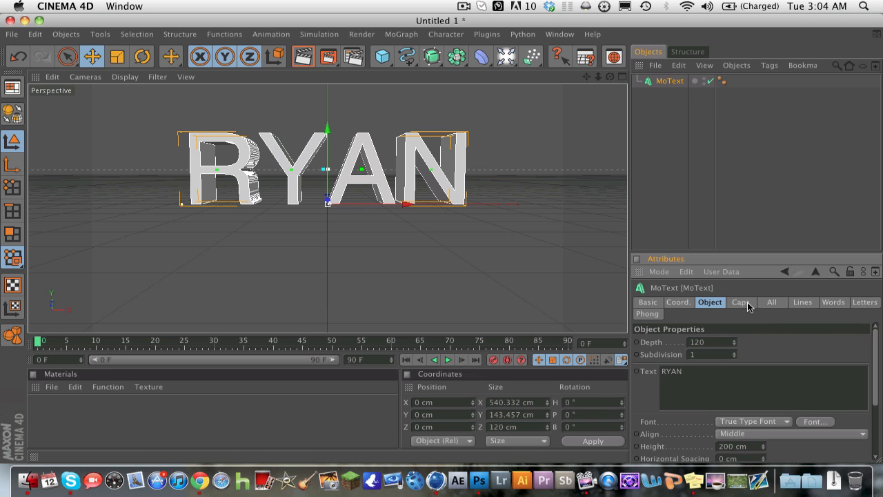
Set both Start and End caps to Fillet Cap with a 5 cm radius.
left_click(740, 302)
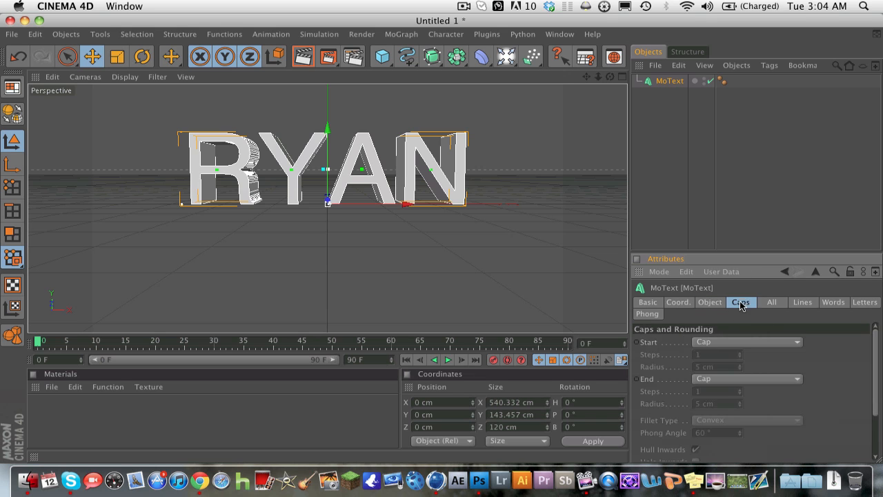
left_click(747, 342)
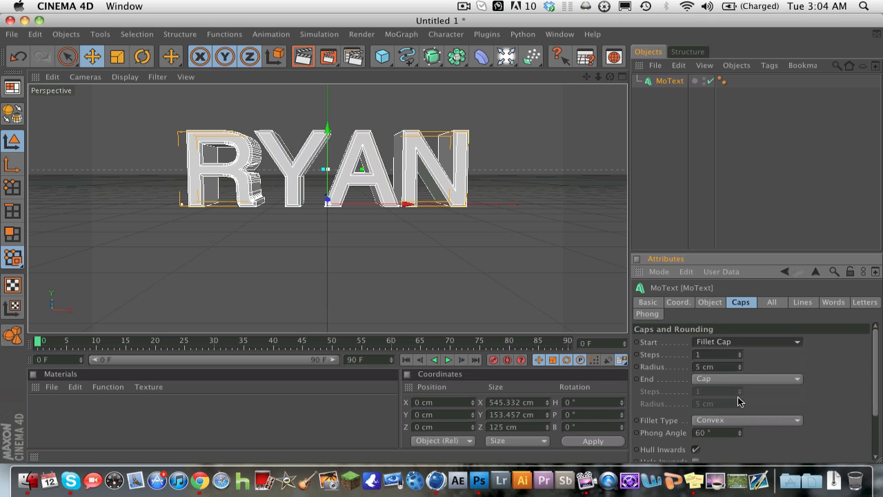
left_click(748, 378)
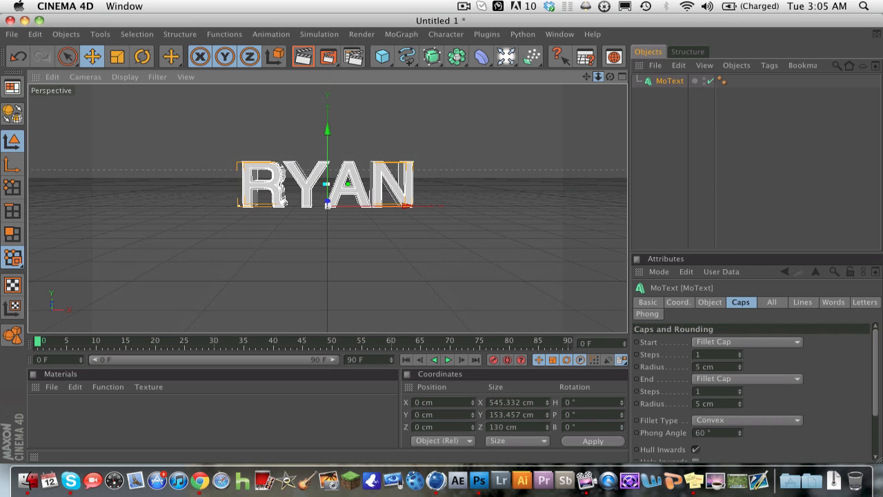
mouse_move(381, 56)
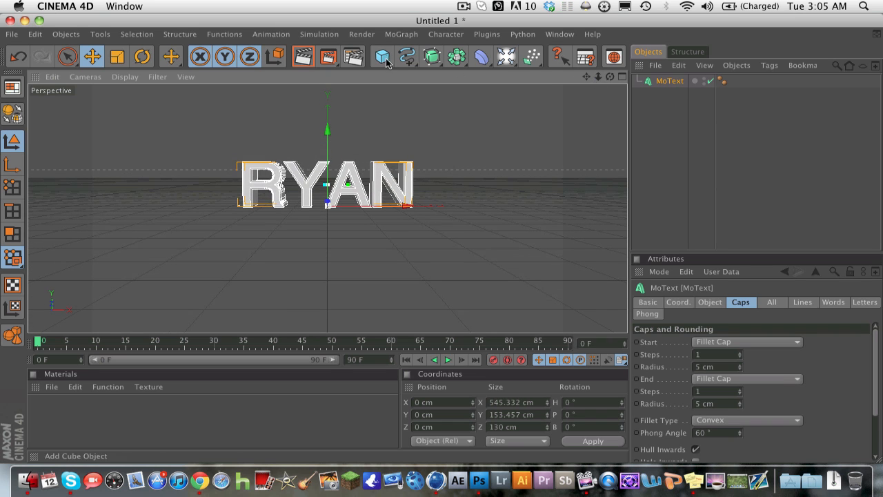
Add a Plane, enlarge it to roughly 774 × 767 cm and raise it about 291 cm above the text.
left_click(382, 57)
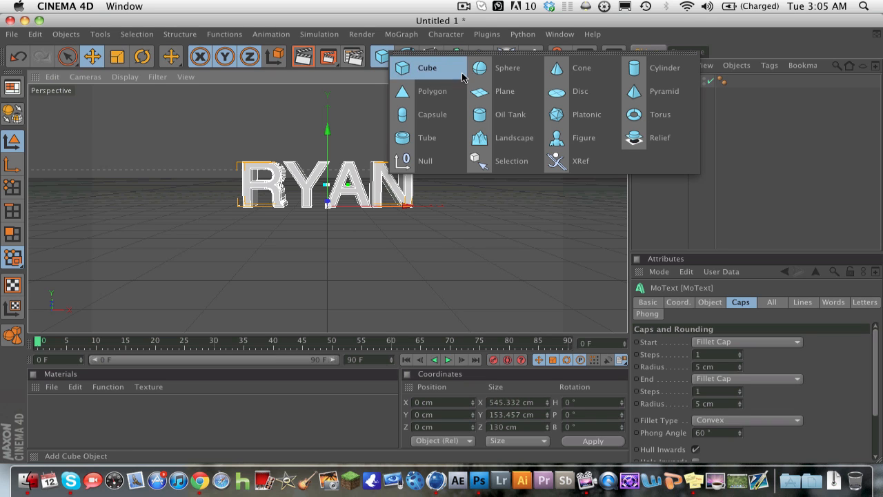
left_click(504, 91)
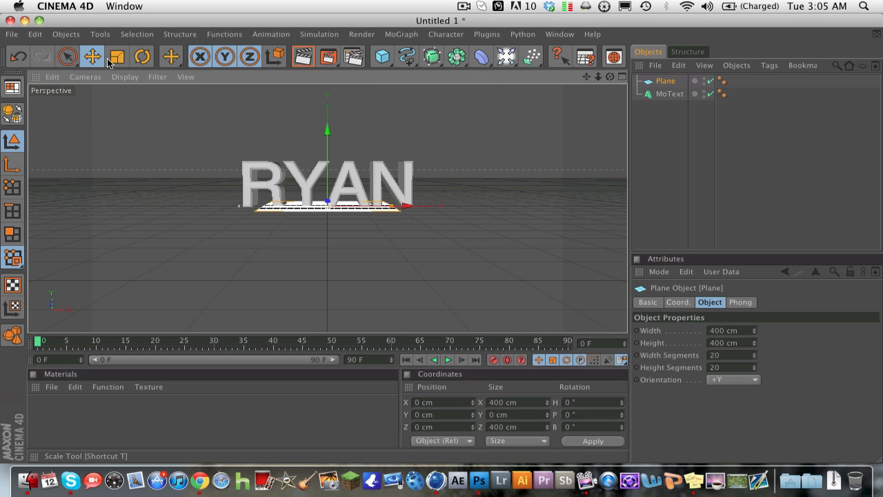
left_click(91, 56)
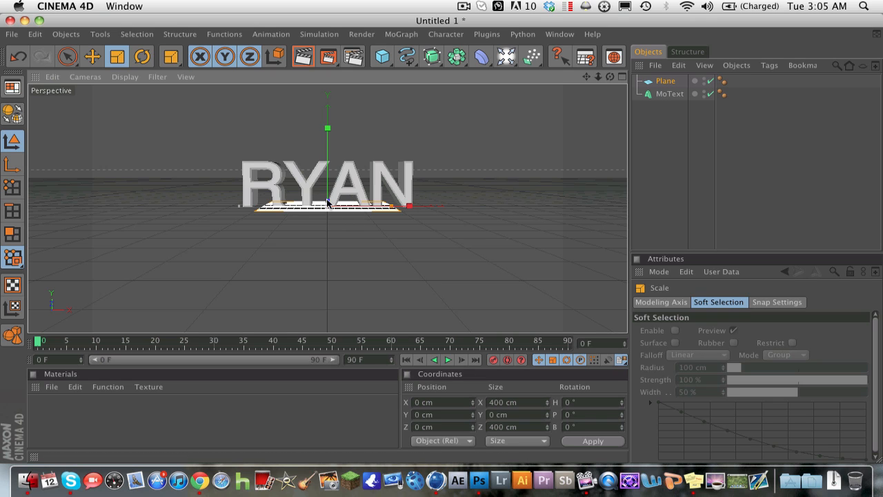
left_click_drag(328, 204, 326, 209)
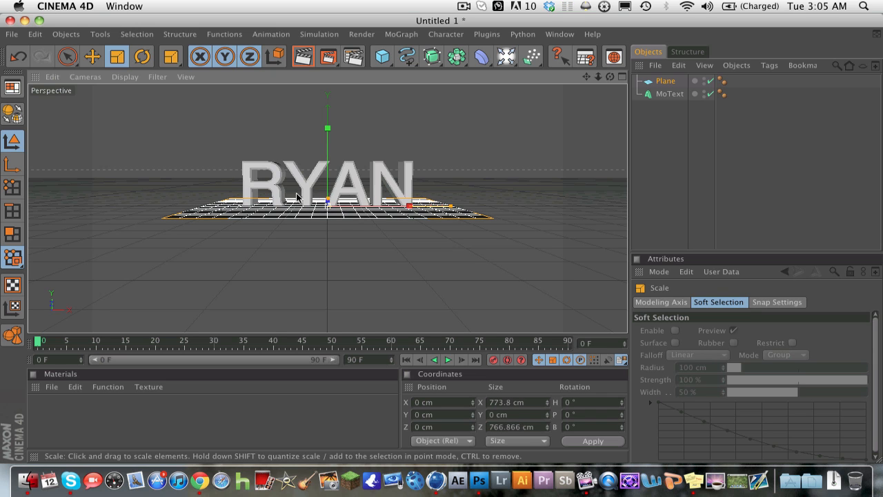
left_click(91, 55)
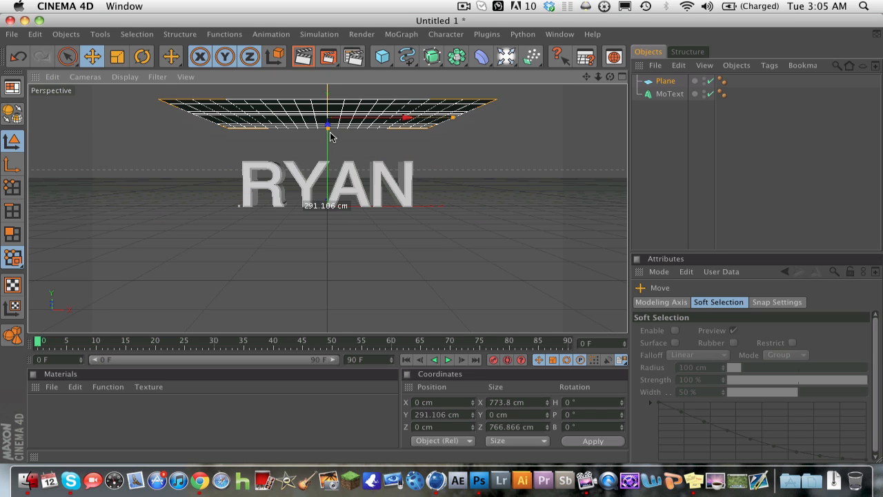
left_click(51, 387)
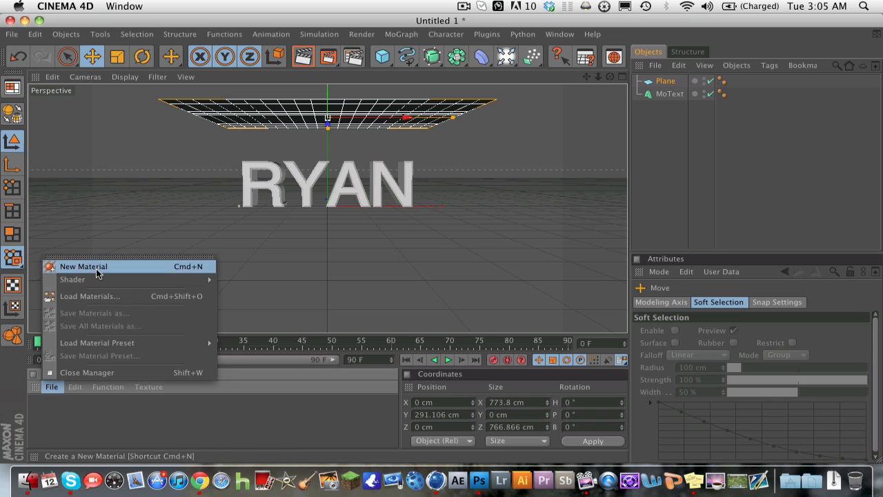
Create a new default material Mat in the Material Manager.
left_click(83, 267)
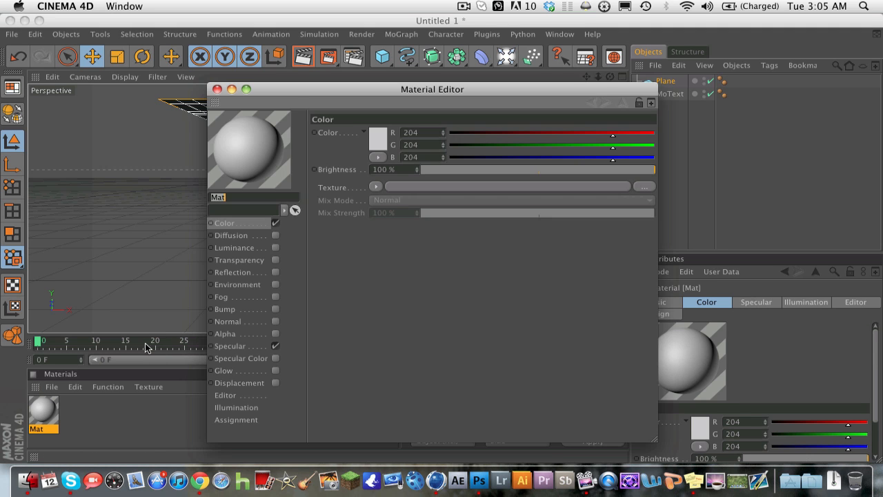
mouse_move(376, 155)
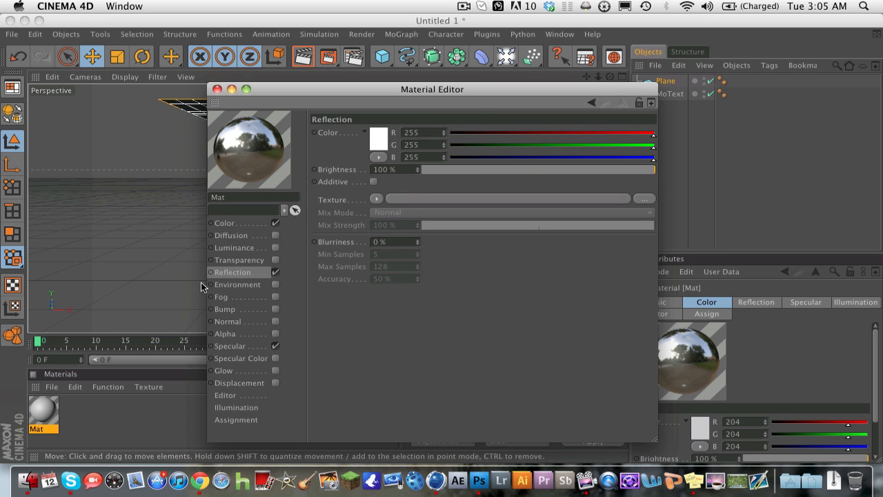
mouse_move(275, 276)
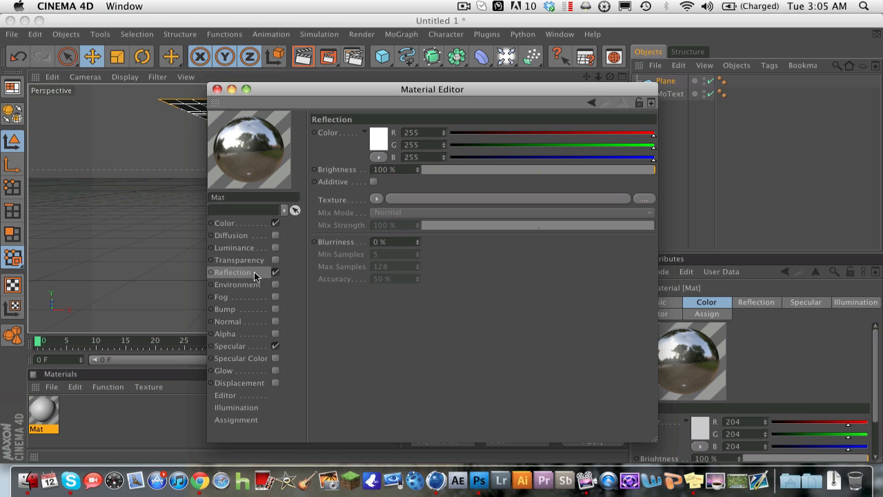
Load a Fresnel texture into the Reflection at about a third strength and review the colour settings.
left_click(378, 199)
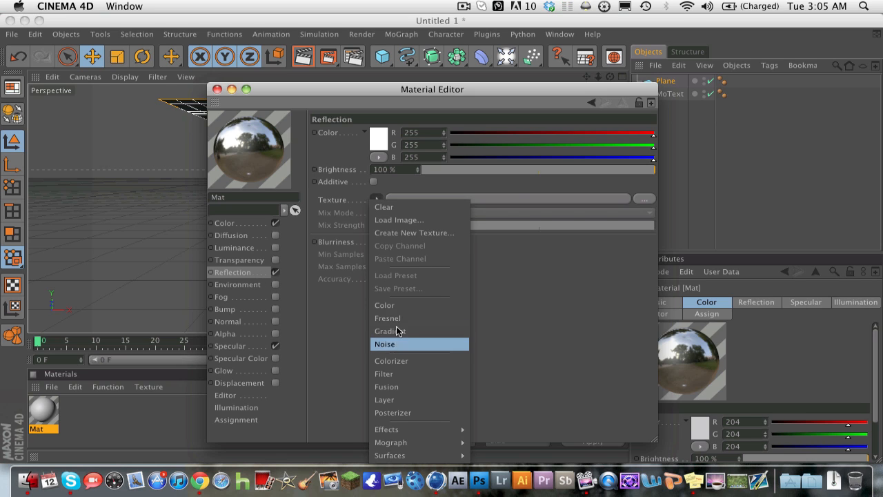
left_click(386, 317)
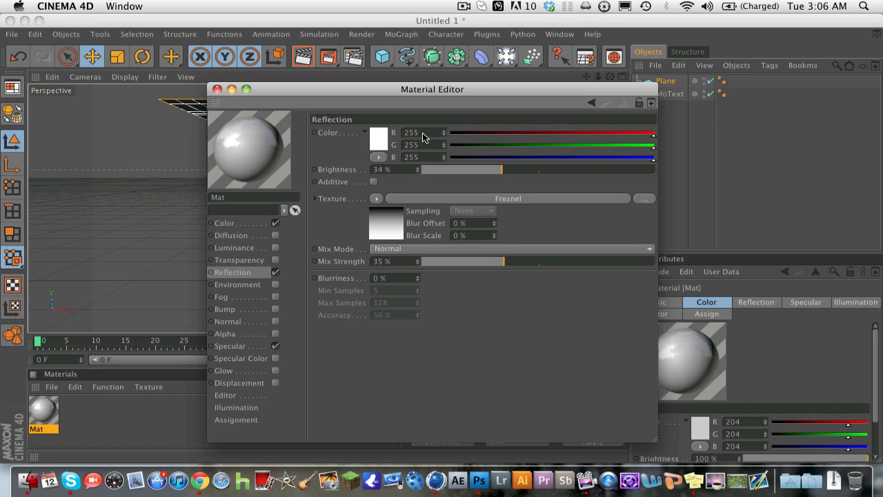
mouse_move(246, 223)
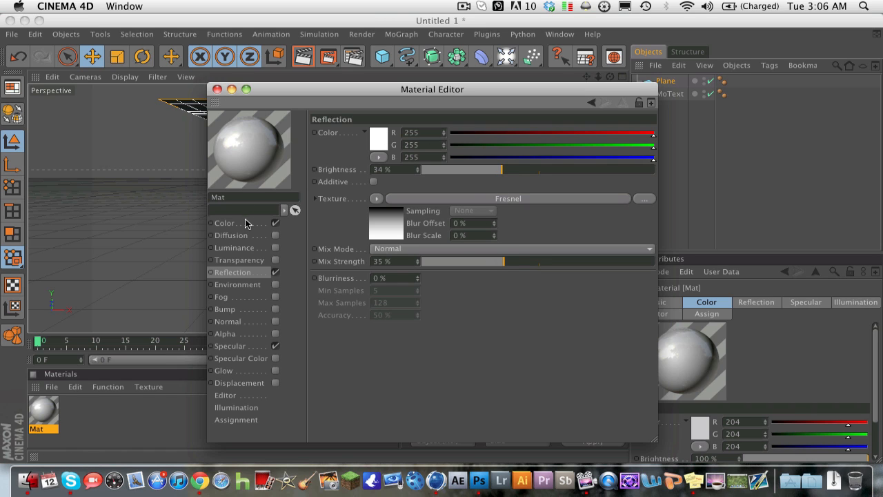
mouse_move(371, 154)
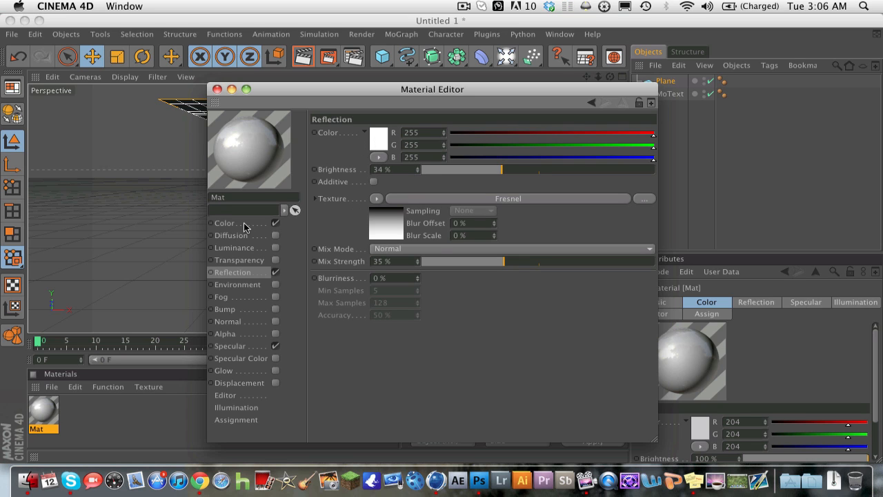
left_click(225, 222)
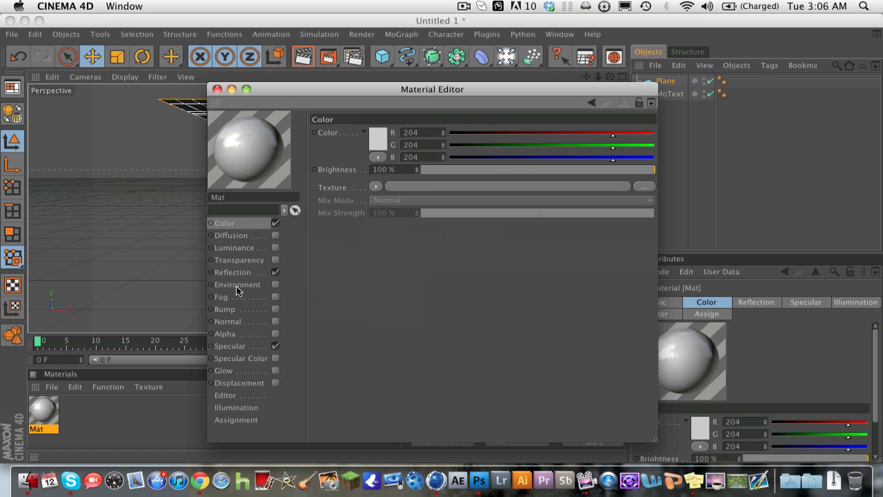
left_click(232, 272)
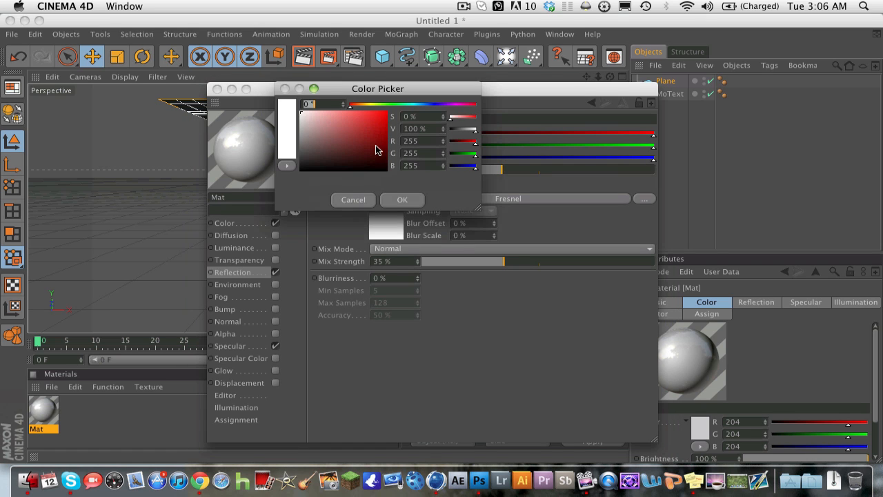
left_click(401, 199)
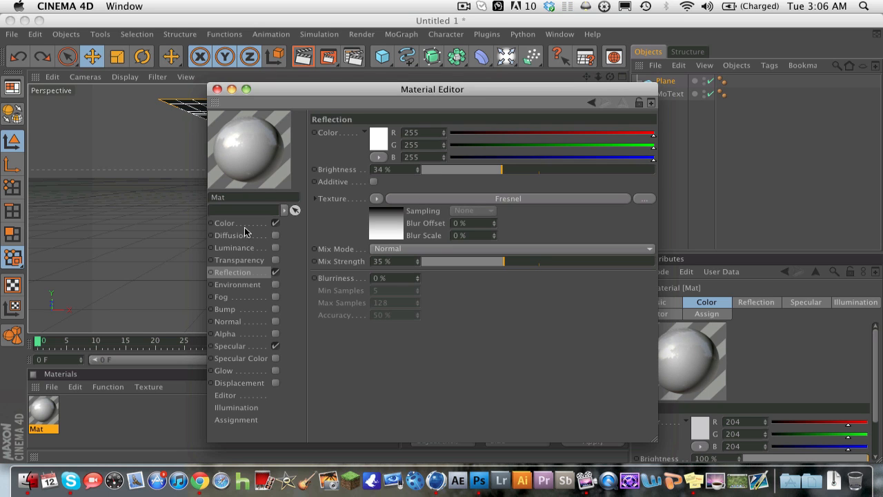
left_click(378, 138)
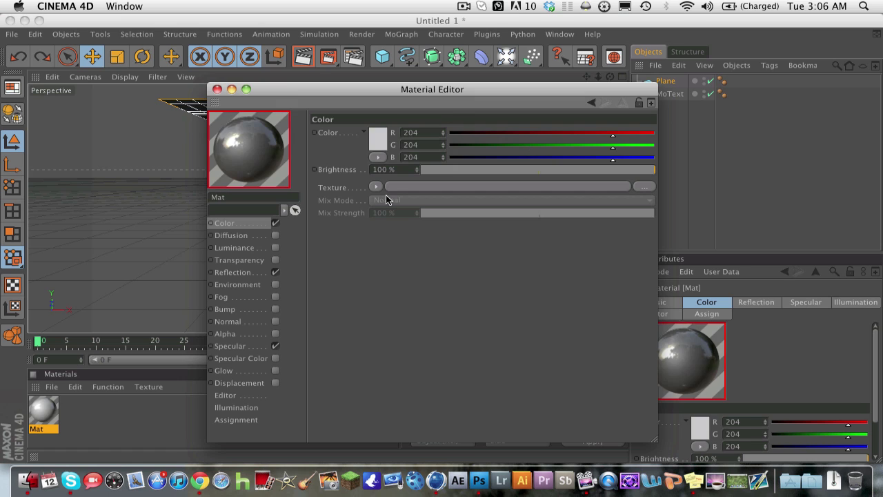
Close the Material Editor on the finished reflective Mat.
left_click(217, 88)
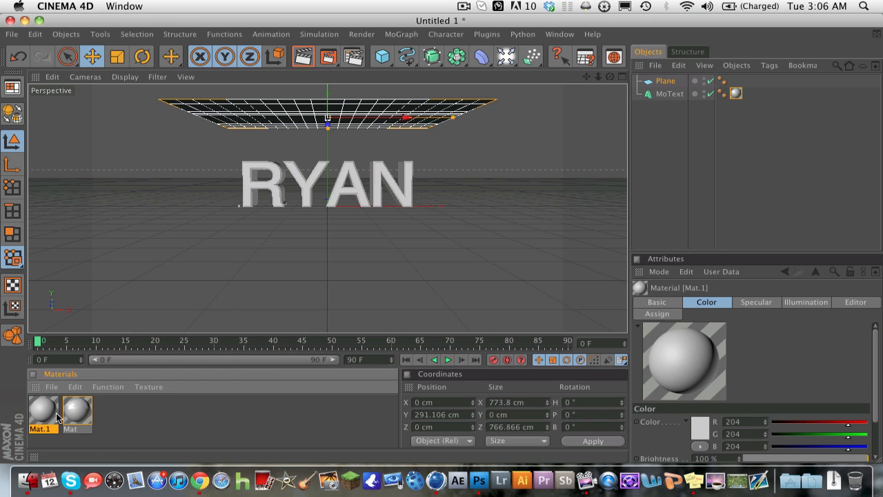
Make Mat.1 a glowing white with Diffusion off and Luminance at 200%.
double_click(41, 408)
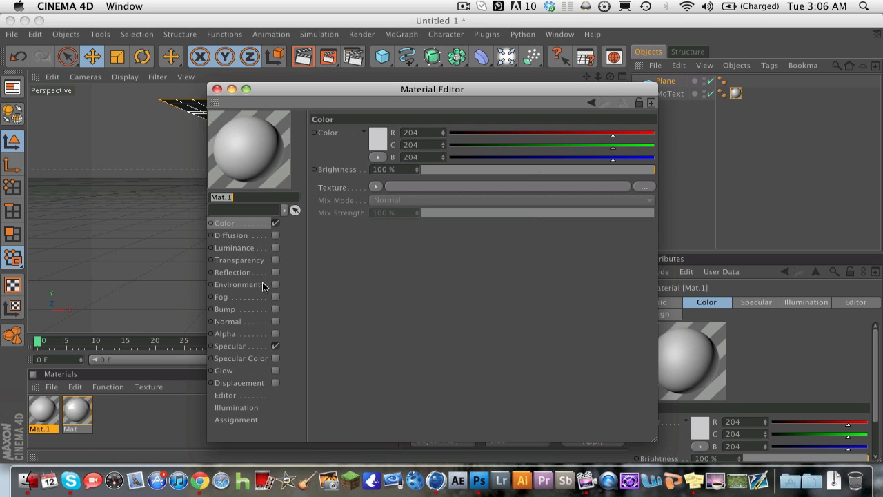
mouse_move(274, 240)
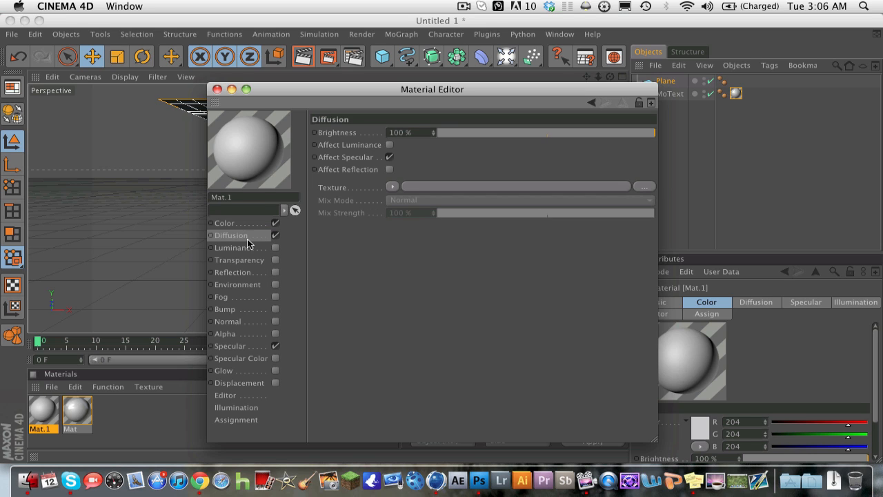
mouse_move(233, 242)
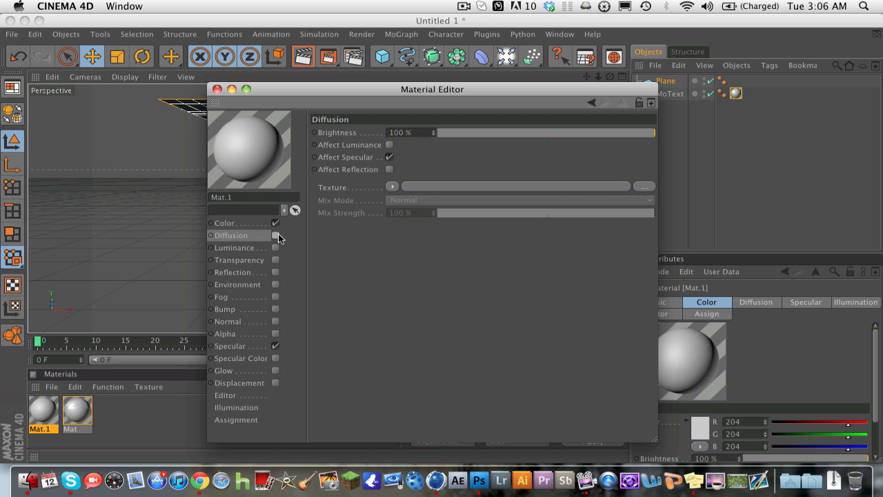
left_click(275, 234)
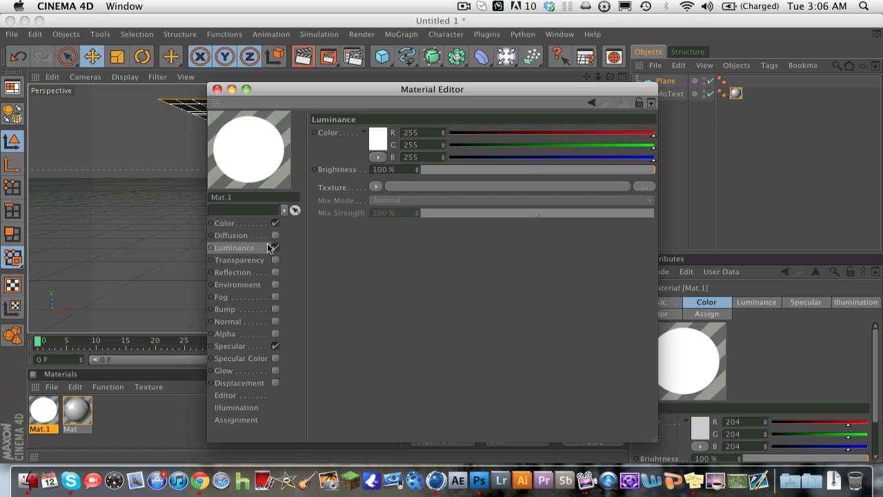
mouse_move(278, 242)
type("200")
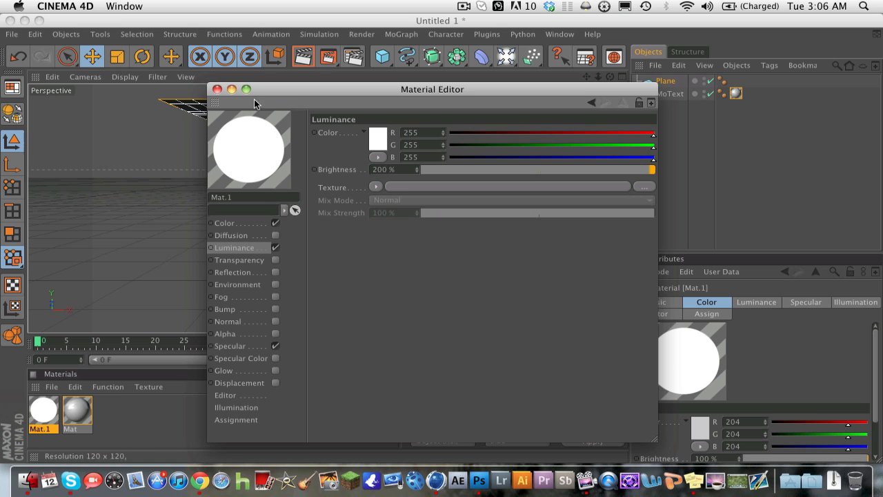
left_click(218, 88)
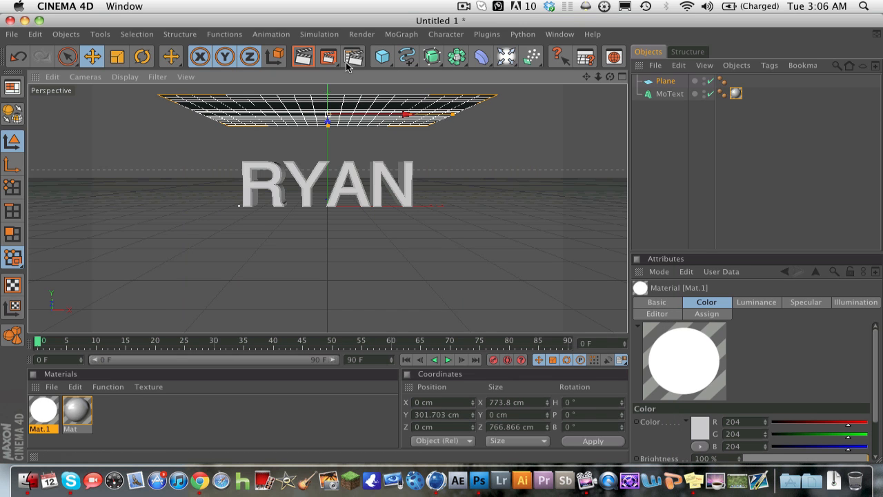
Assign Mat.1 to the Plane and render the view to see it glowing white above RYAN.
left_click(302, 57)
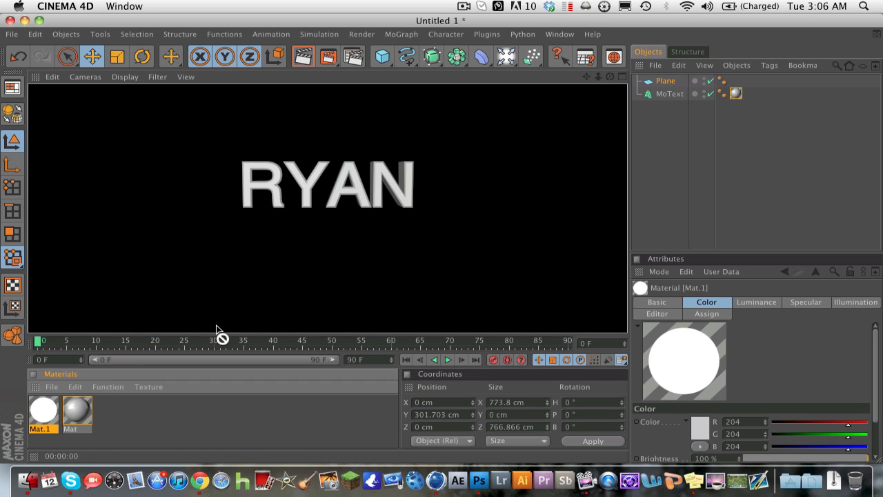
left_click(665, 80)
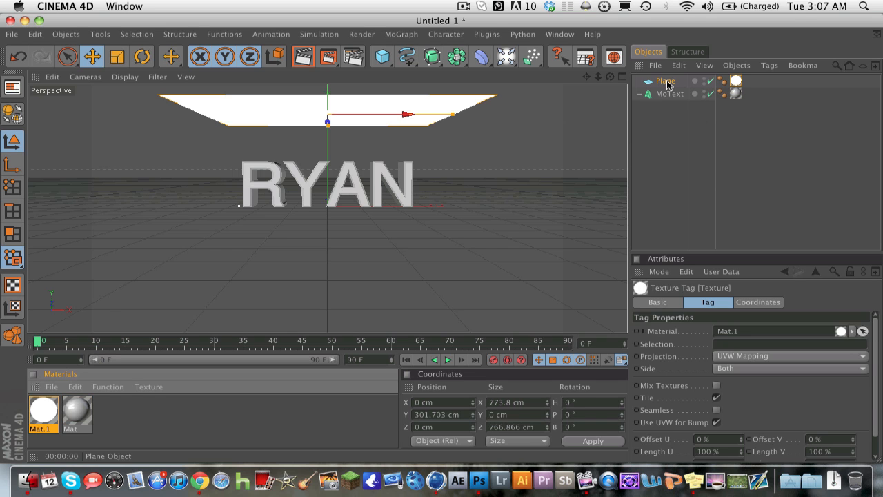
left_click(303, 56)
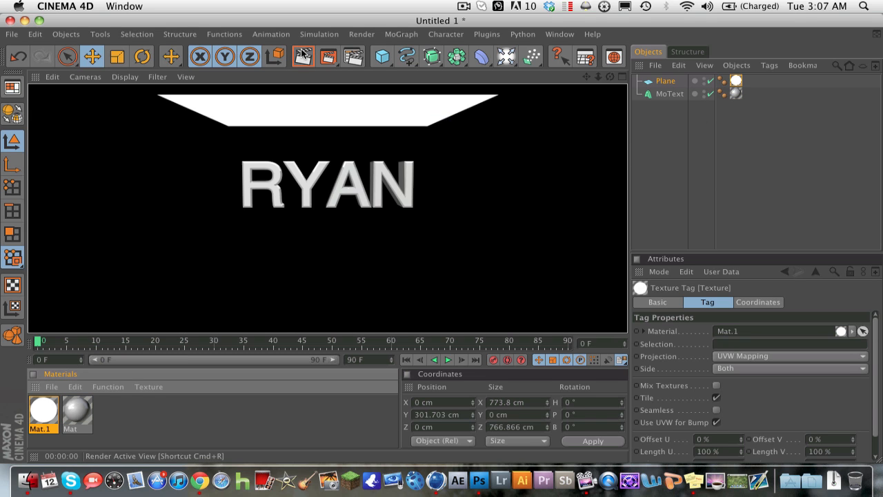
mouse_move(353, 56)
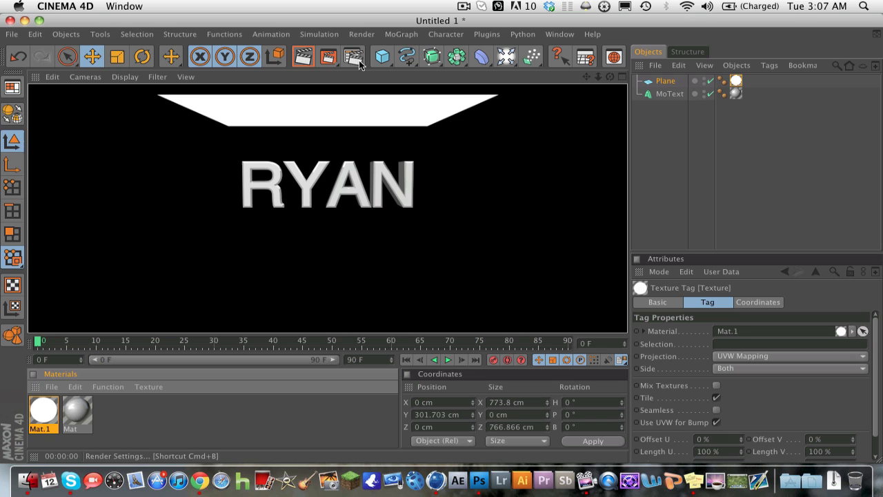
Add Ambient Occlusion and Global Illumination effects in Render Settings.
left_click(351, 56)
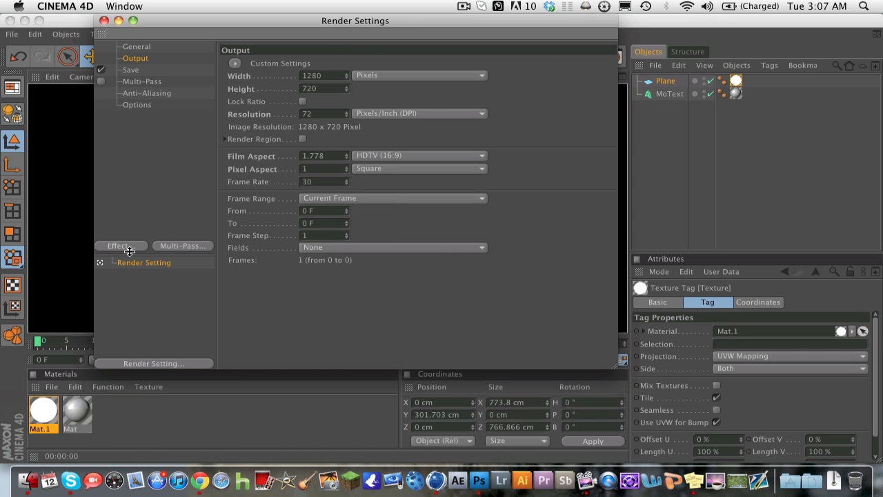
left_click(122, 246)
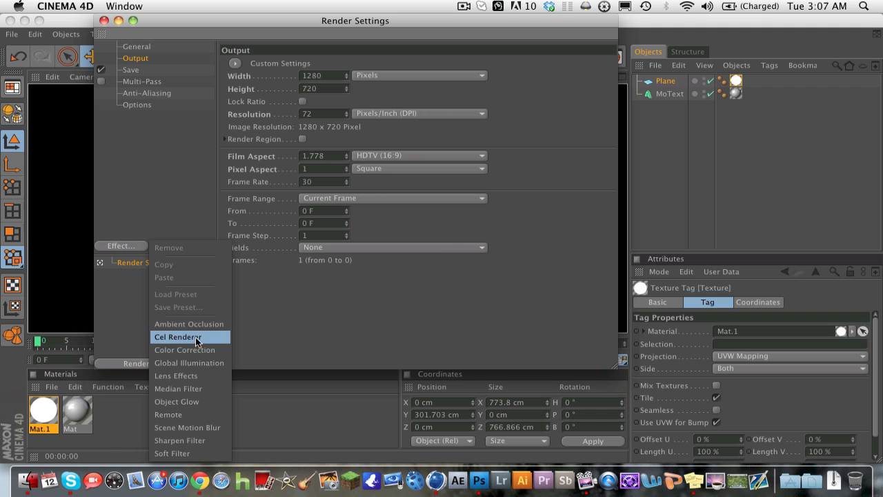
left_click(189, 323)
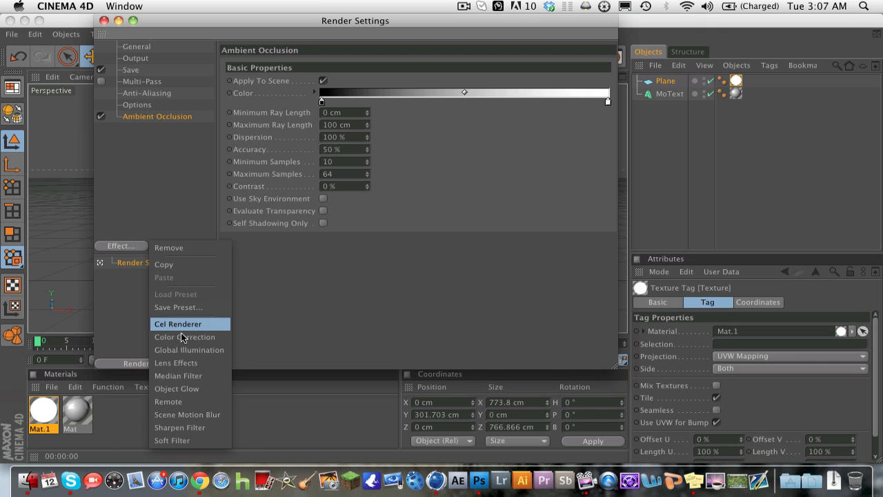
left_click(189, 351)
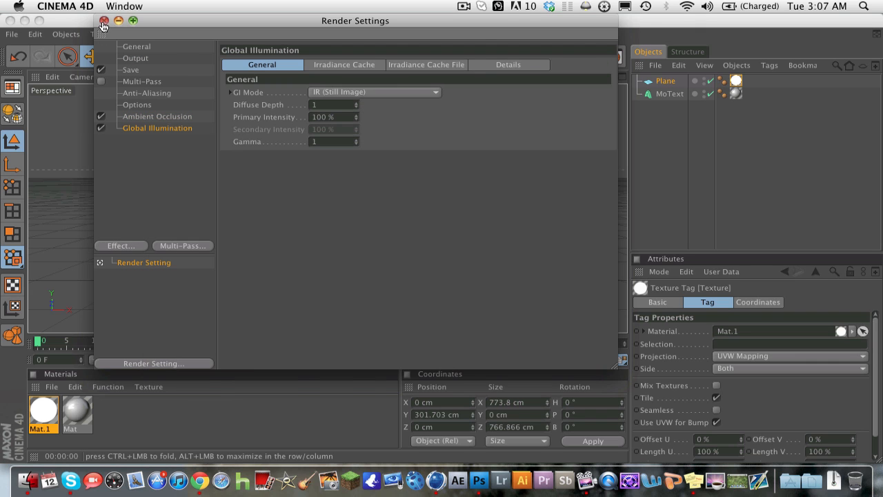
left_click(104, 20)
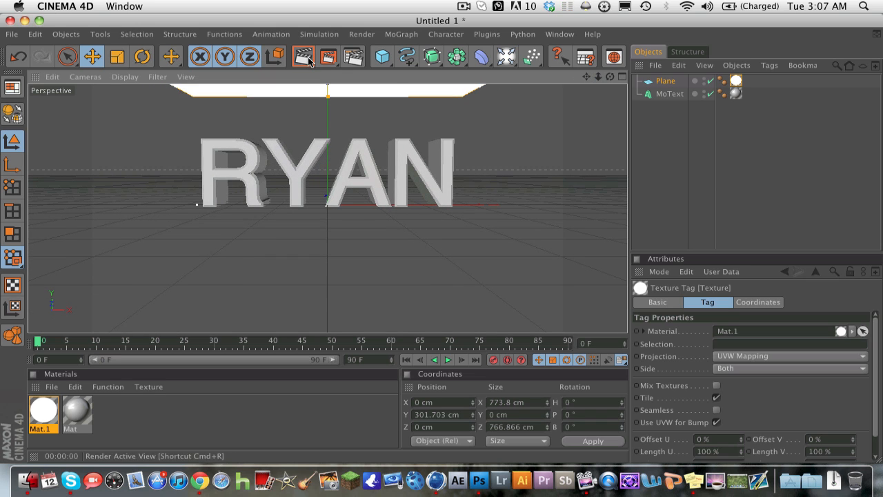
Render RYAN with the new AO and GI lighting, then reselect the MoText object.
left_click(302, 56)
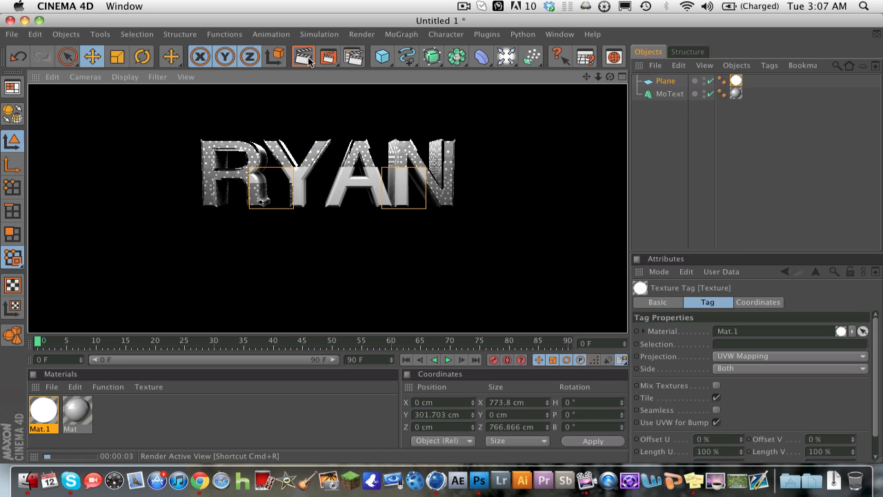
left_click(302, 57)
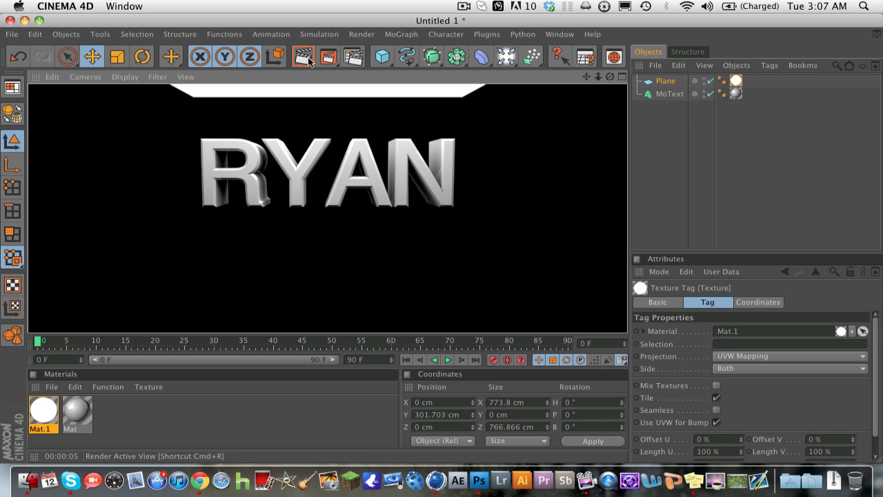
mouse_move(248, 43)
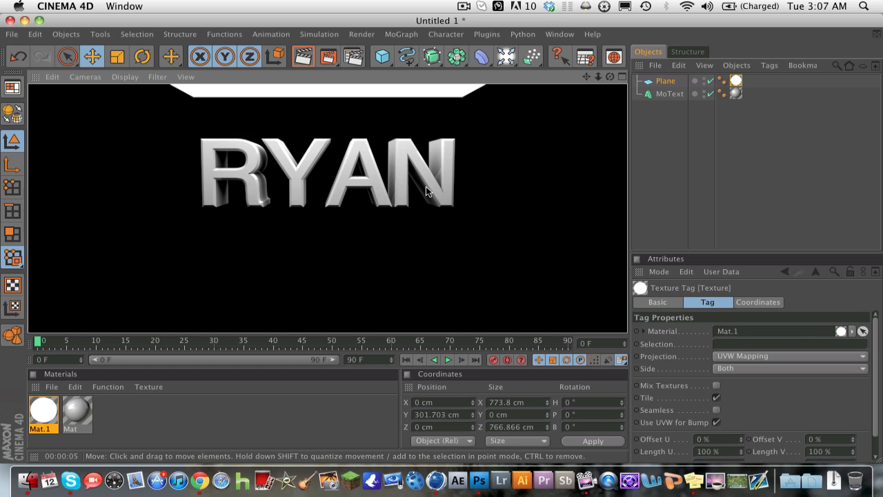
left_click(665, 80)
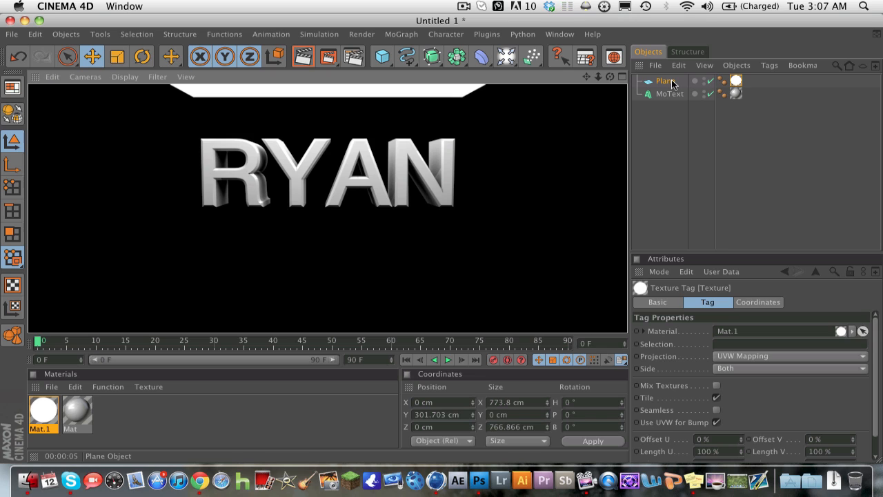
mouse_move(586, 91)
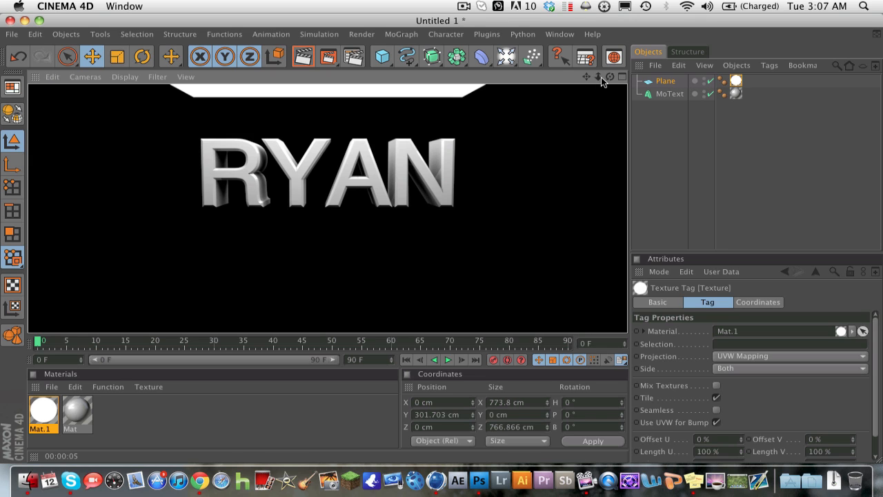
mouse_move(661, 112)
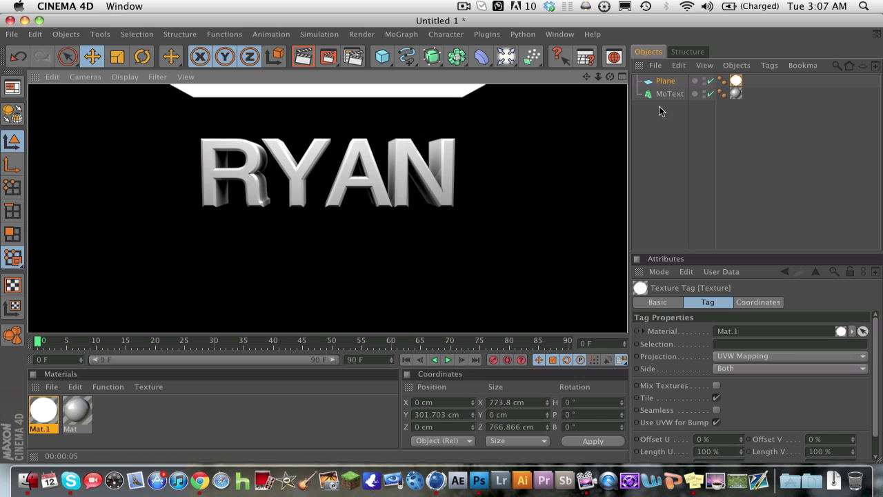
left_click(670, 94)
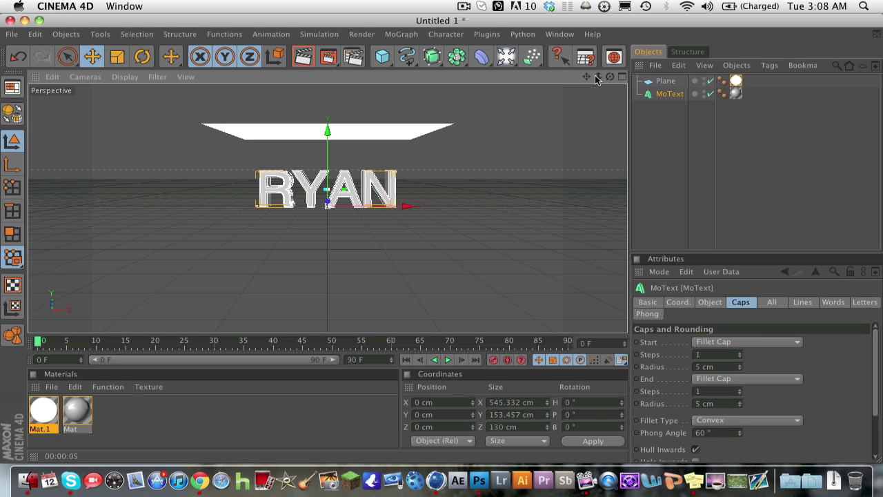
mouse_move(370, 94)
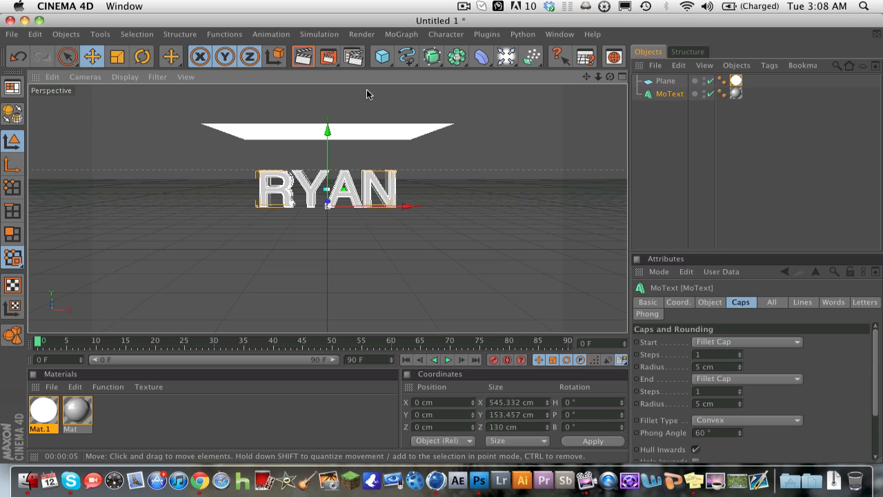
left_click(464, 5)
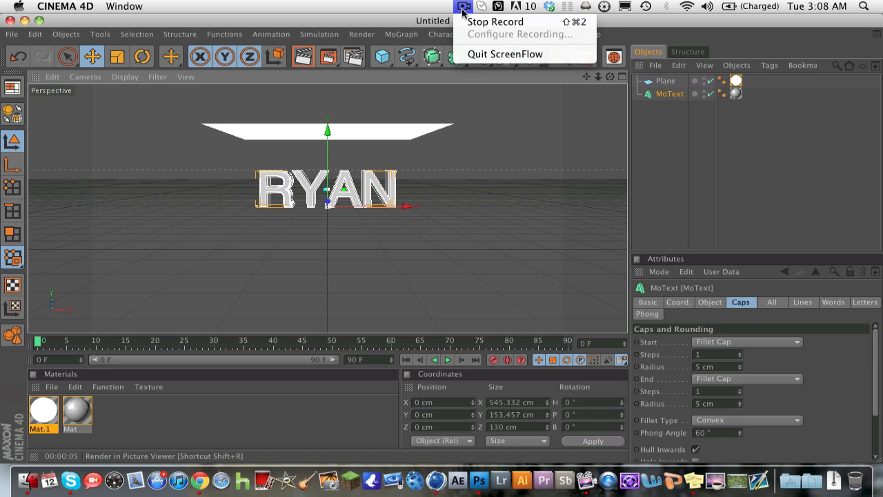